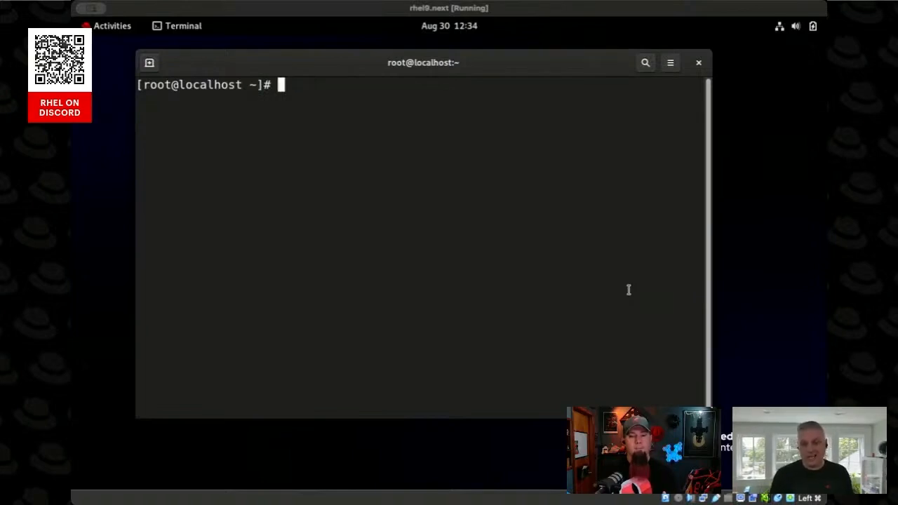
mouse_move(524, 233)
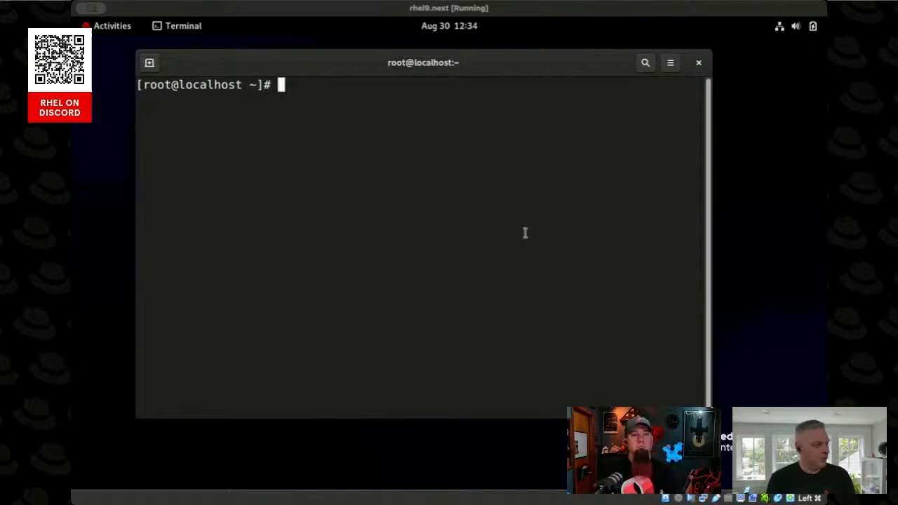
View bond-playbook.yml in the less pager to read the bond0 profile
text(less bond-playbook.yml)
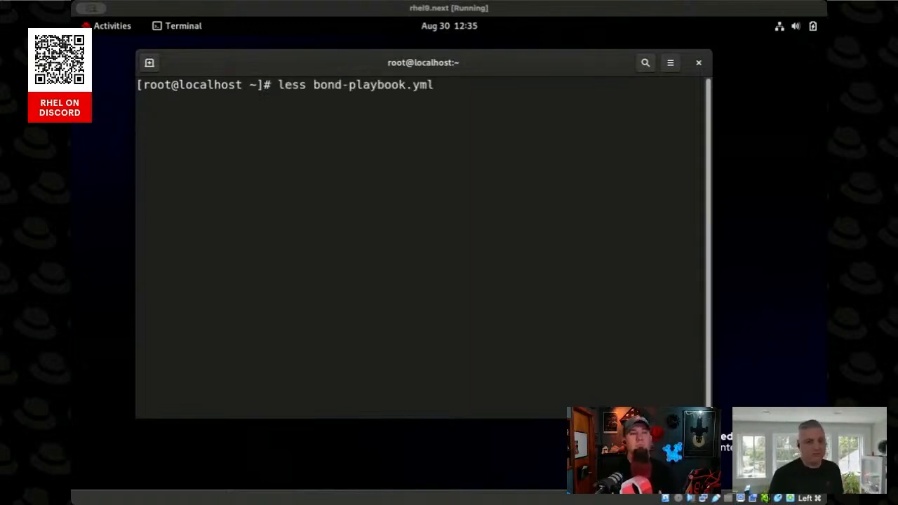
key(Return)
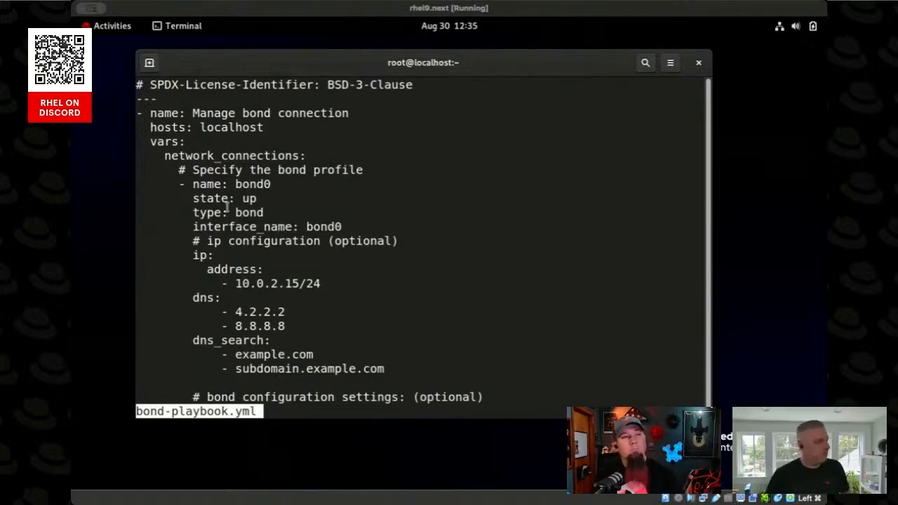
scroll(down, 3)
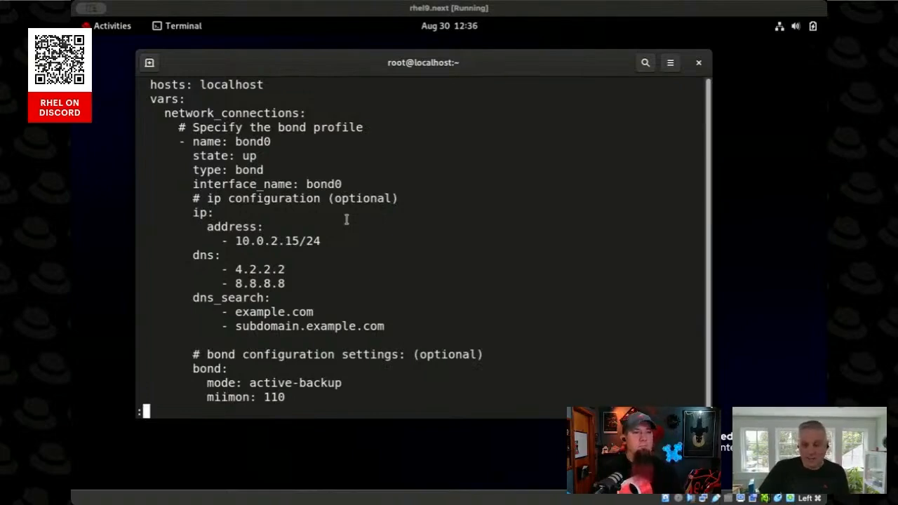
mouse_move(340, 221)
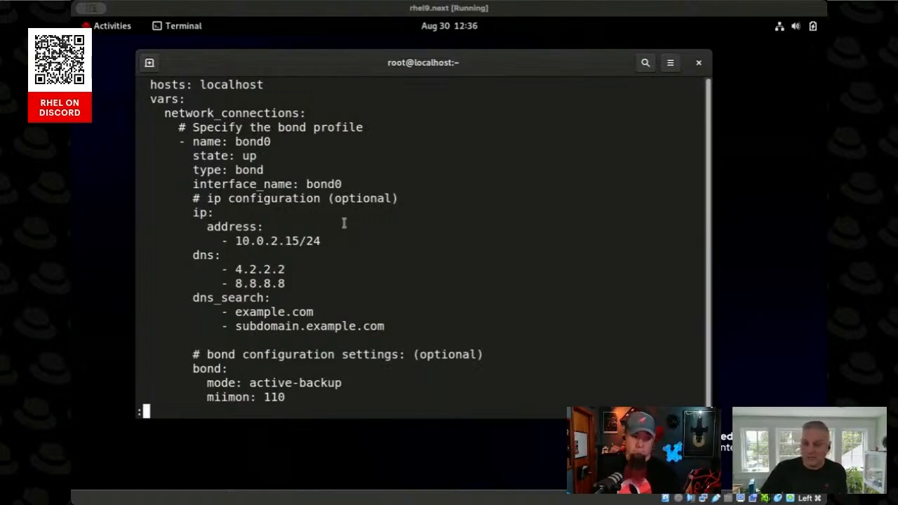
mouse_move(356, 239)
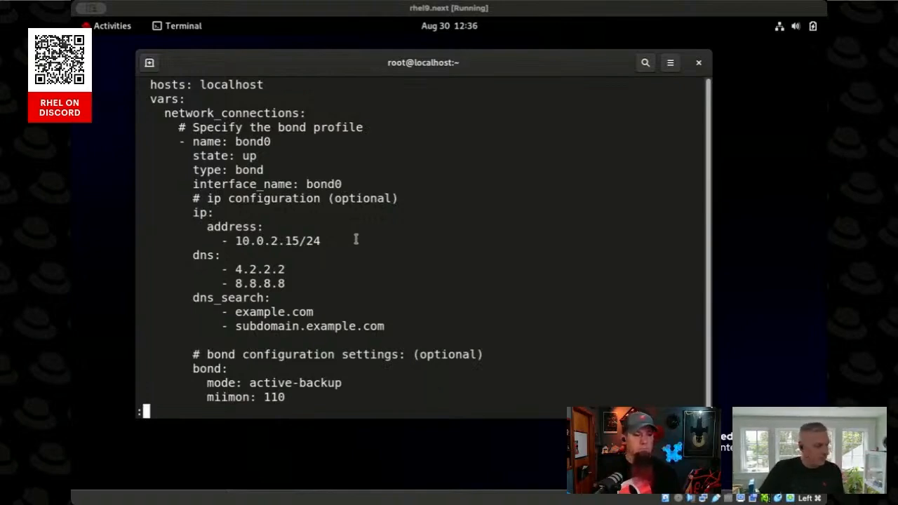
scroll(down, 3)
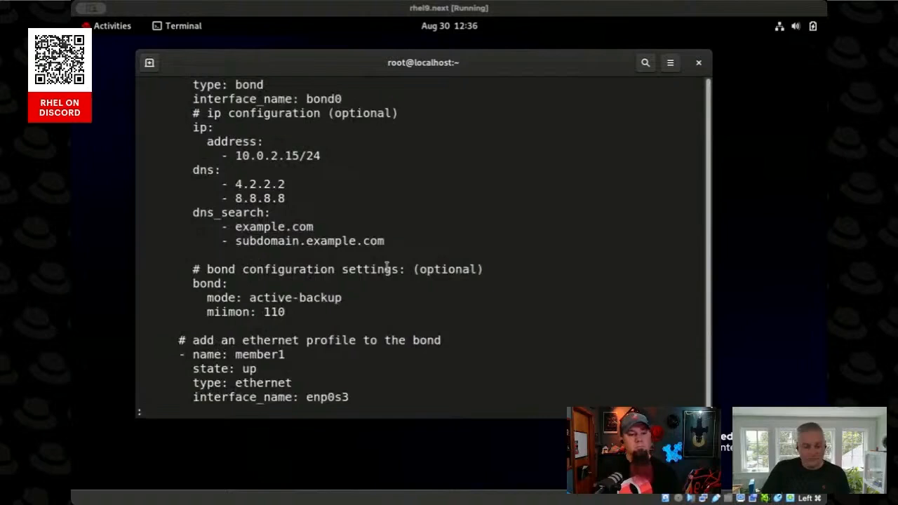
mouse_move(227, 307)
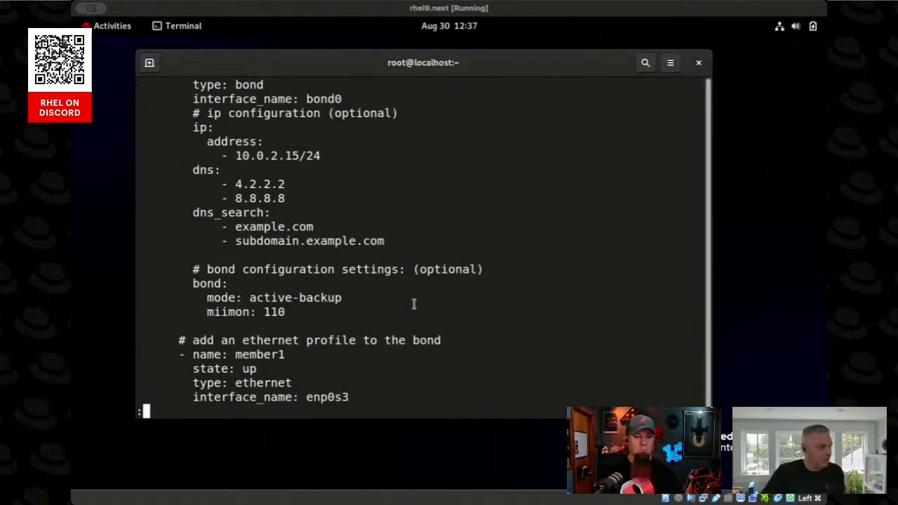
Read through member2 on enp0s8 and the rhel-system-roles.network role, then quit the pager
scroll(down, 3)
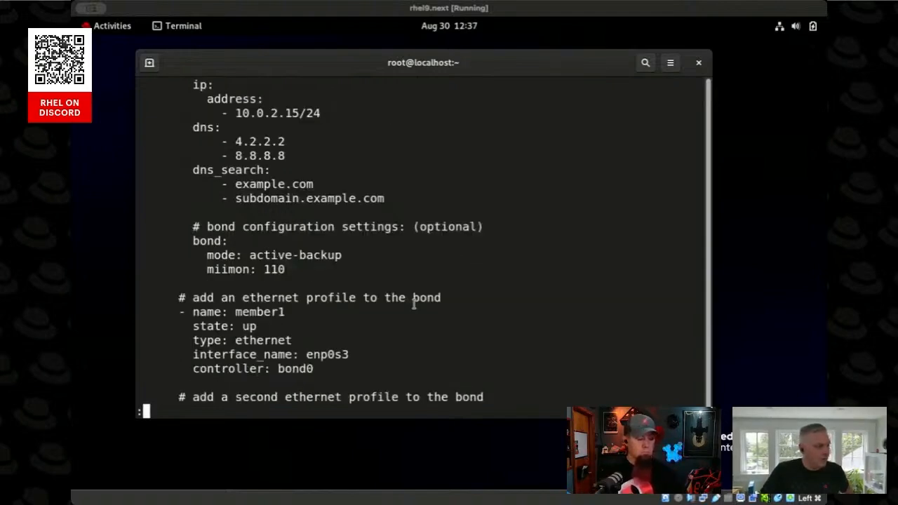
scroll(down, 3)
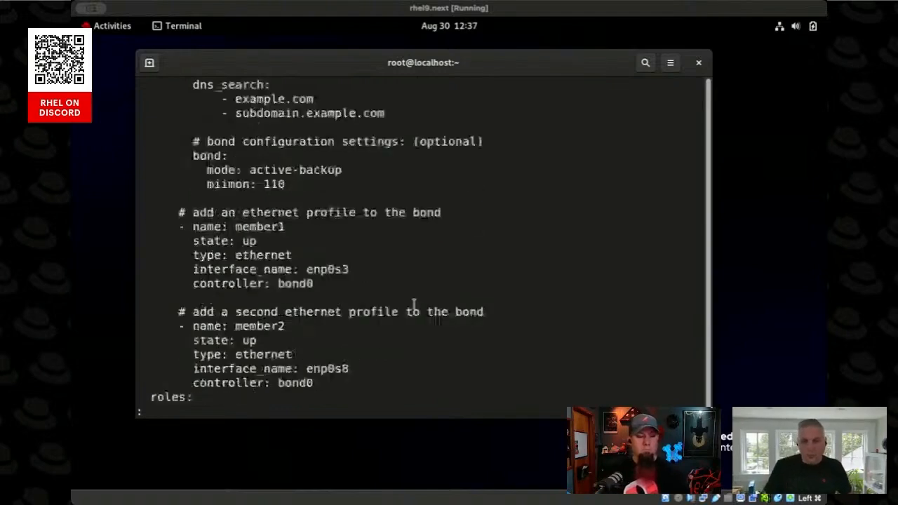
scroll(down, 3)
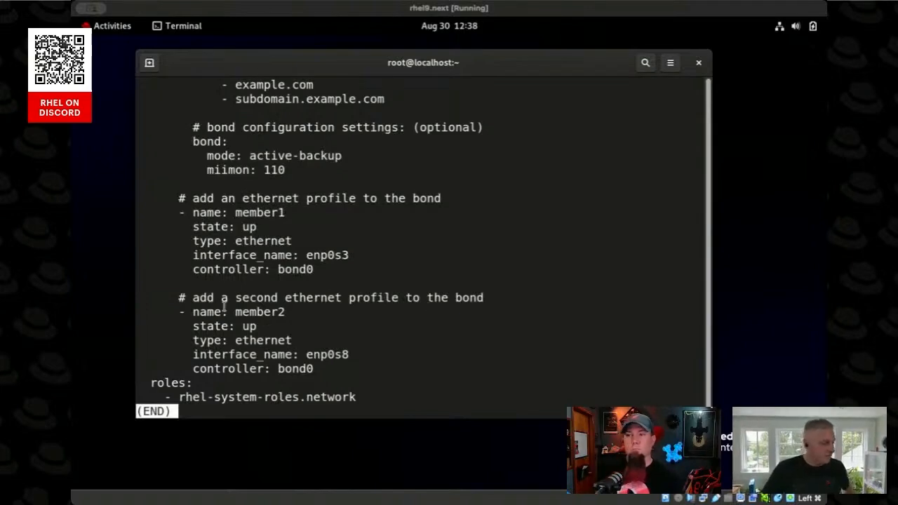
key(q)
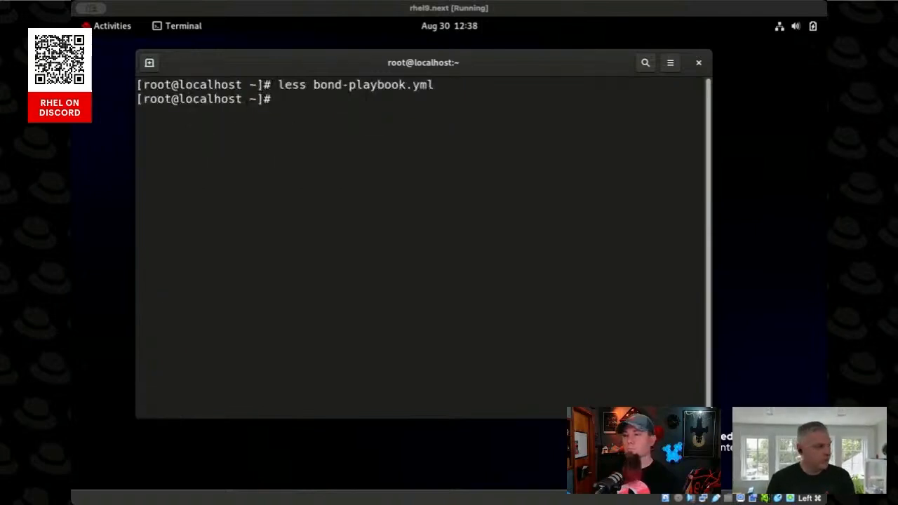
Run ansible-playbook bond-playbook.yml, which fails at the networking connection profiles task, then reopen it in vi
text(ansible-p)
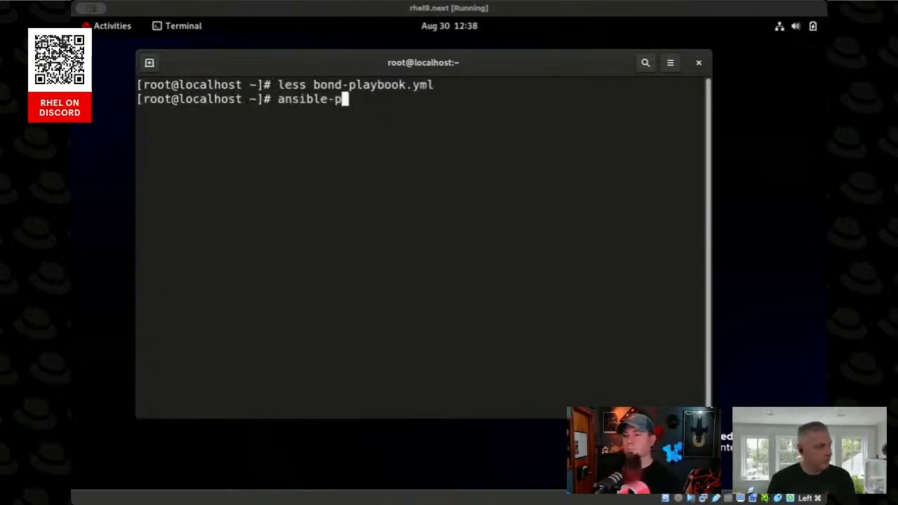
text(laybook bond-playbook.yml)
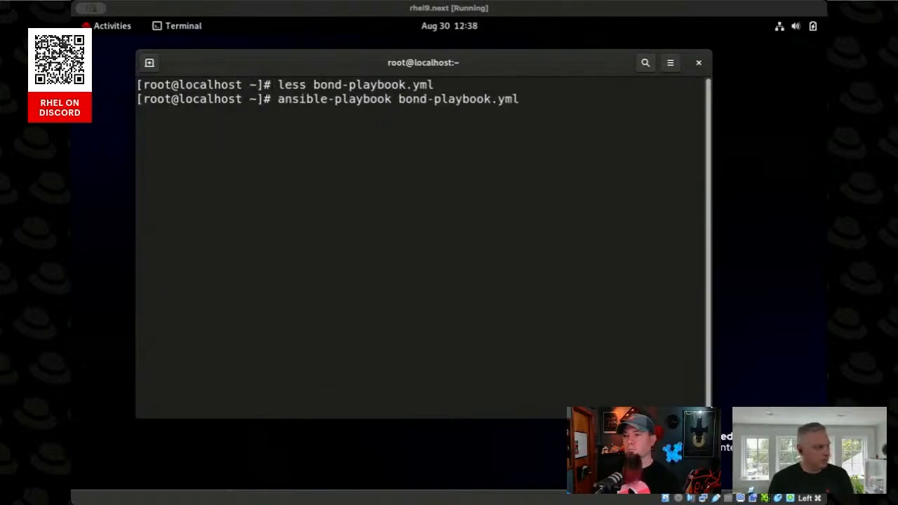
key(Return)
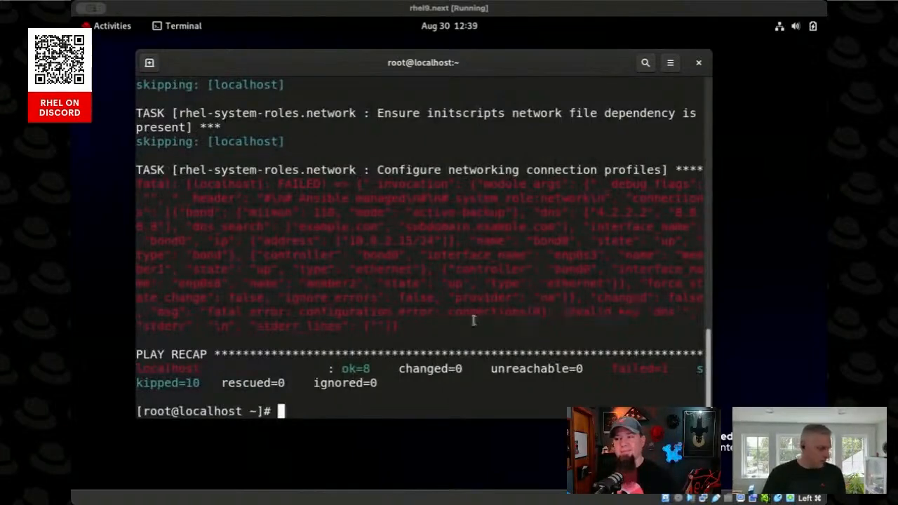
mouse_move(603, 320)
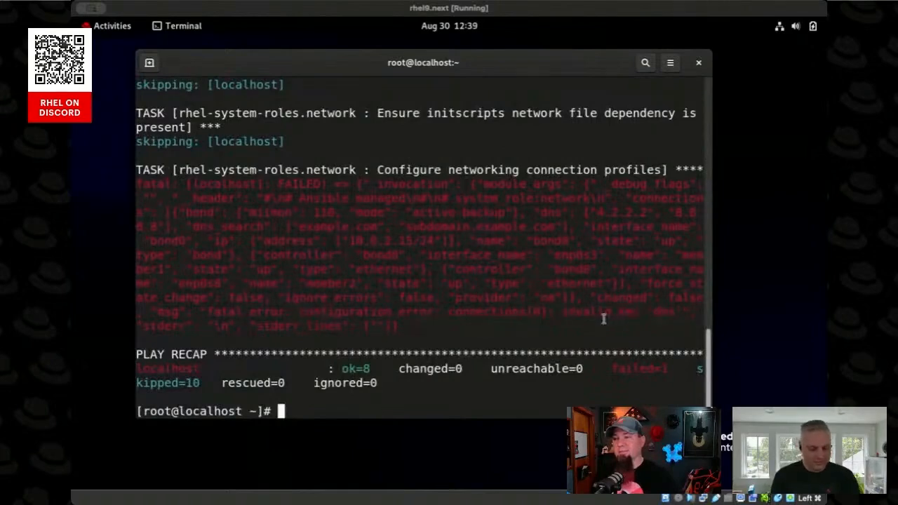
text(vi bond-playbook.yml)
text(:wq)
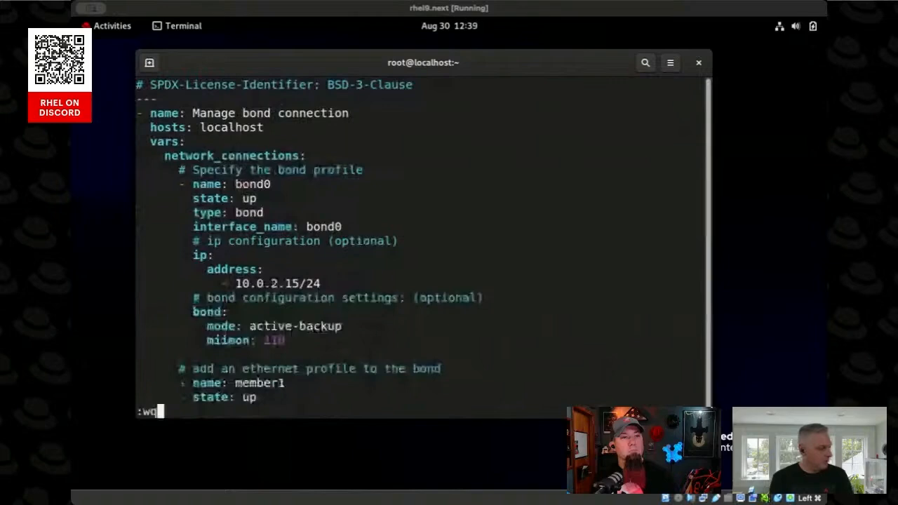
Save the playbook without its dns and dns_search lines and leave vi
key(Return)
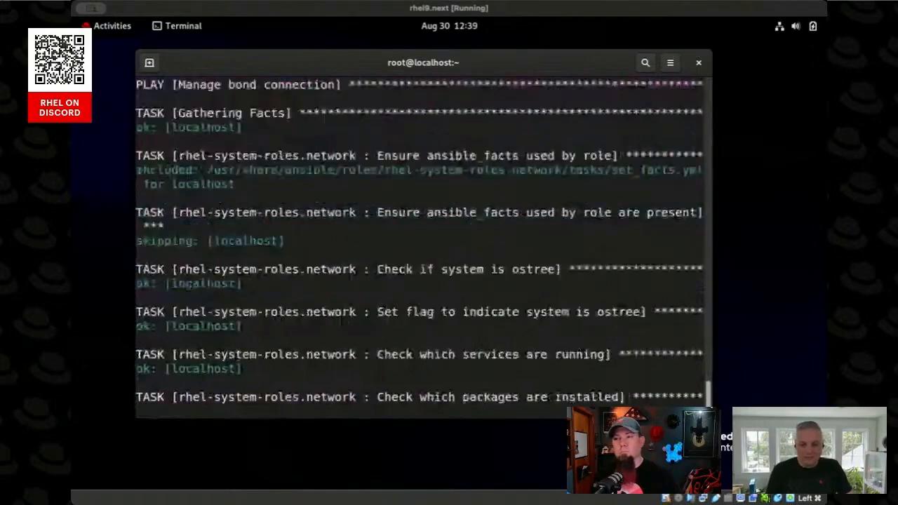
Follow the rerun to a PLAY RECAP with failed=0 and begin checking bond0 with ip a
scroll(down, 3)
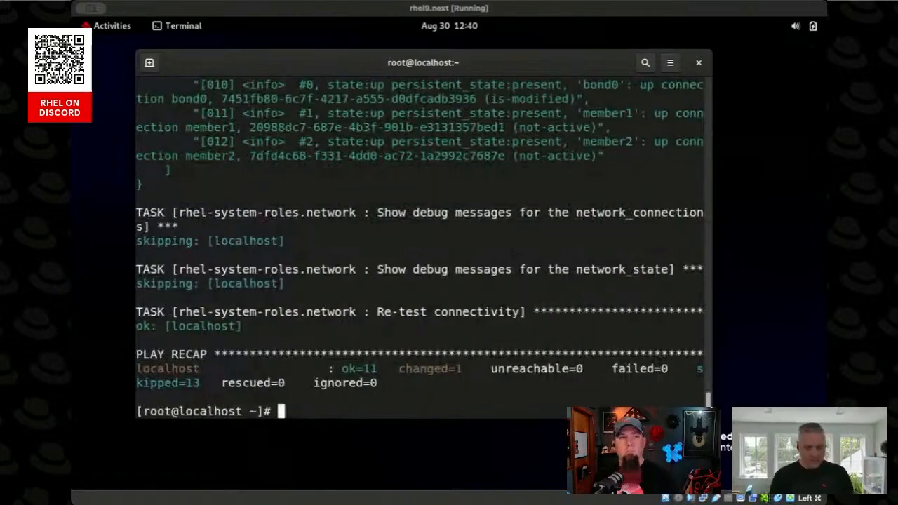
text(ip a)
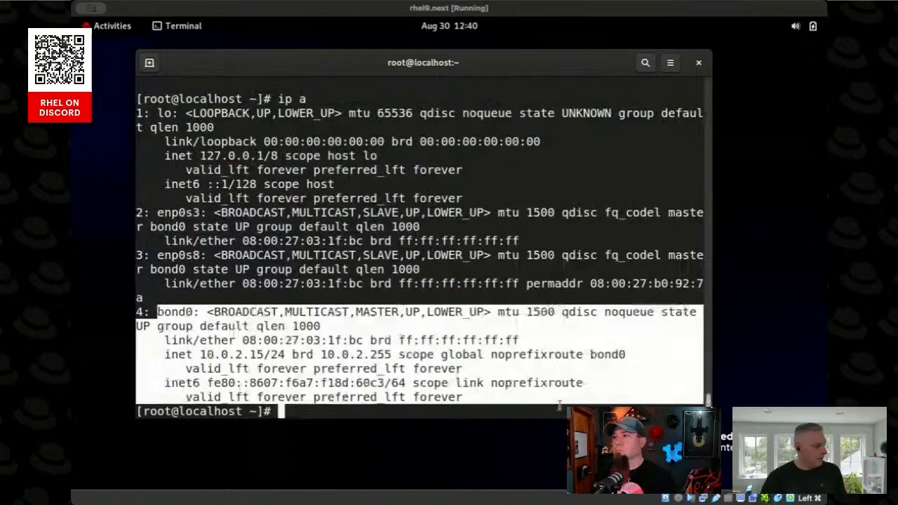
mouse_move(316, 300)
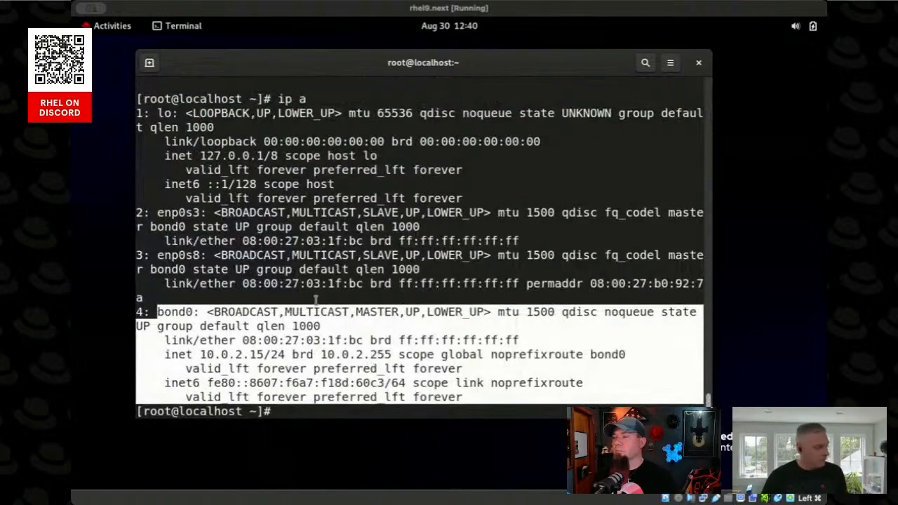